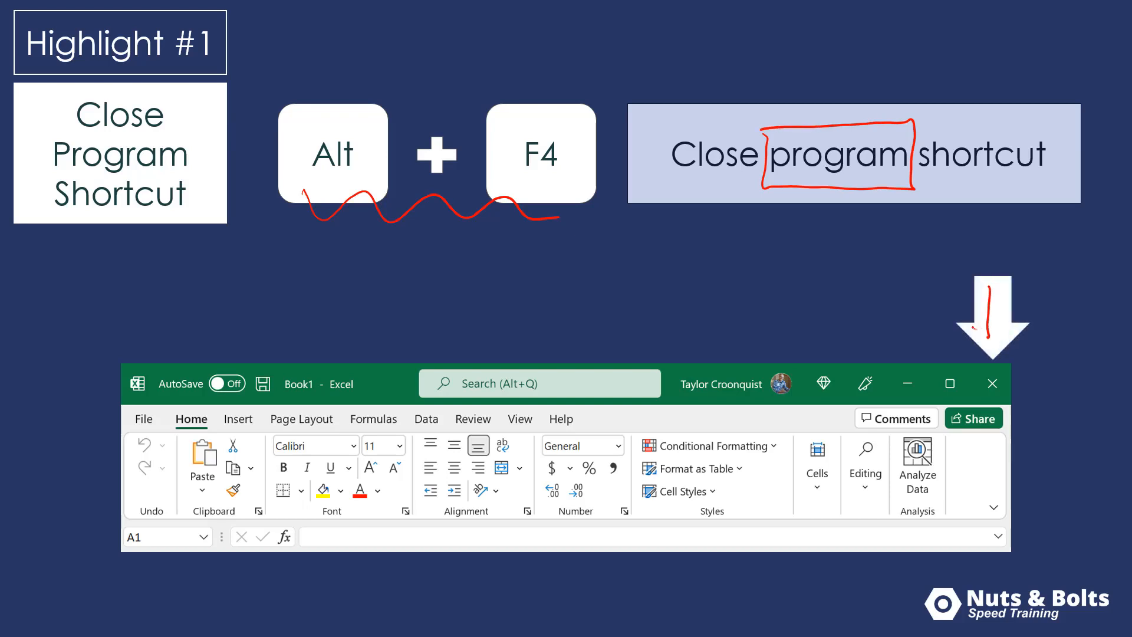
Advance the slideshow through Highlight #1 to #3 on closing programs and shutting down.
{"action": "left_click", "coordinate": [991, 384]}
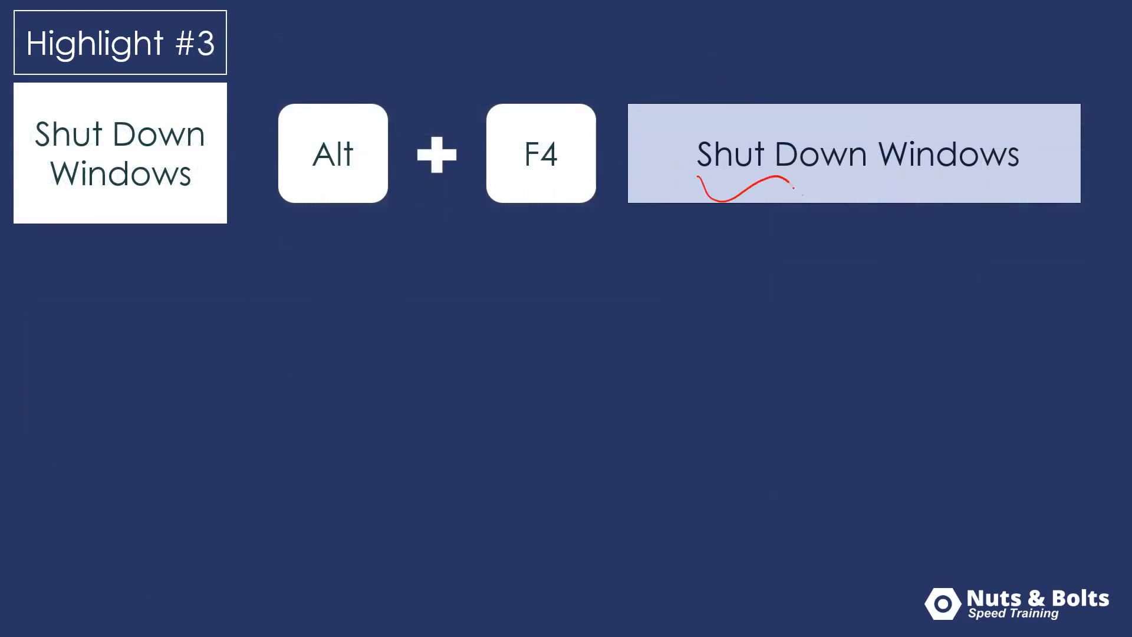
{"action": "key", "text": "alt+F4"}
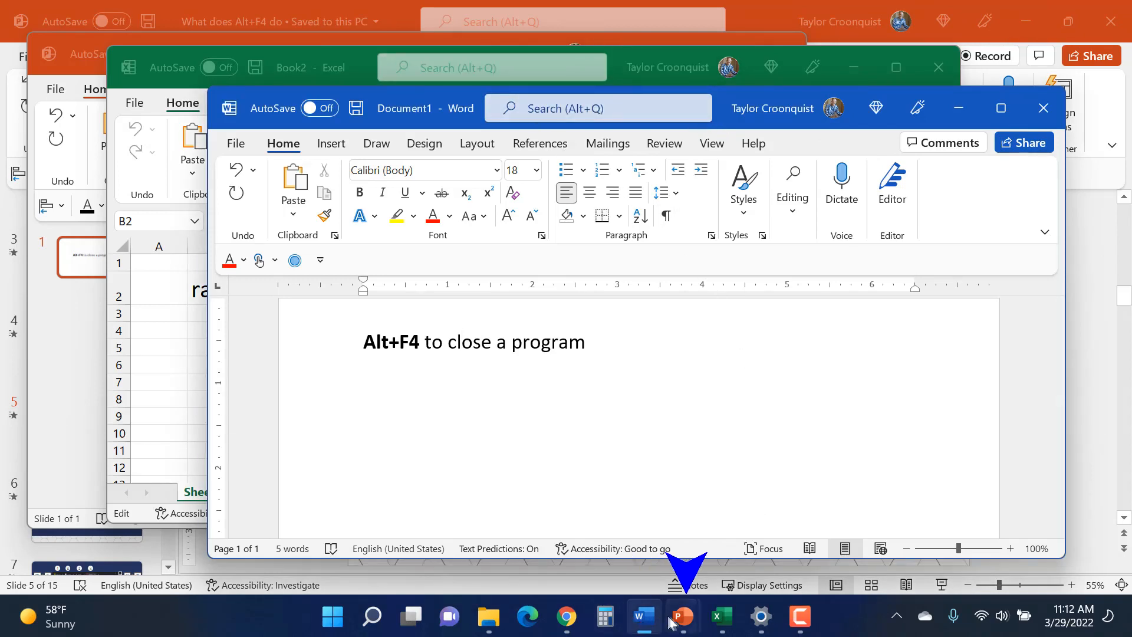
{"action": "mouse_move", "coordinate": [681, 617]}
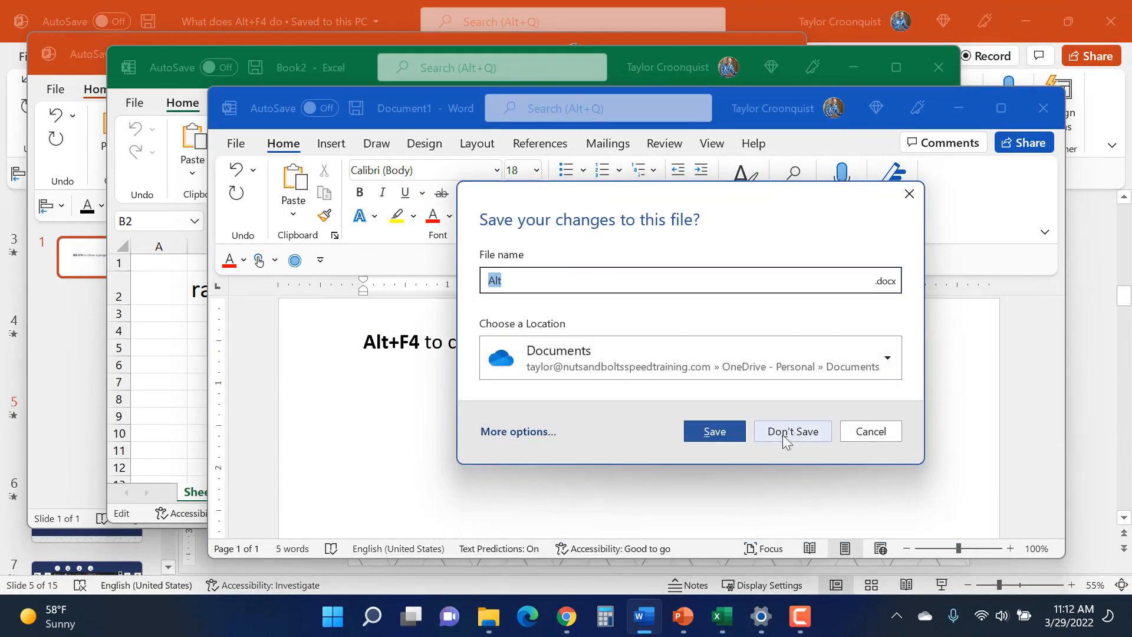
Choose Don't Save to discard the one-line document's changes and close Word.
{"action": "left_click", "coordinate": [792, 431]}
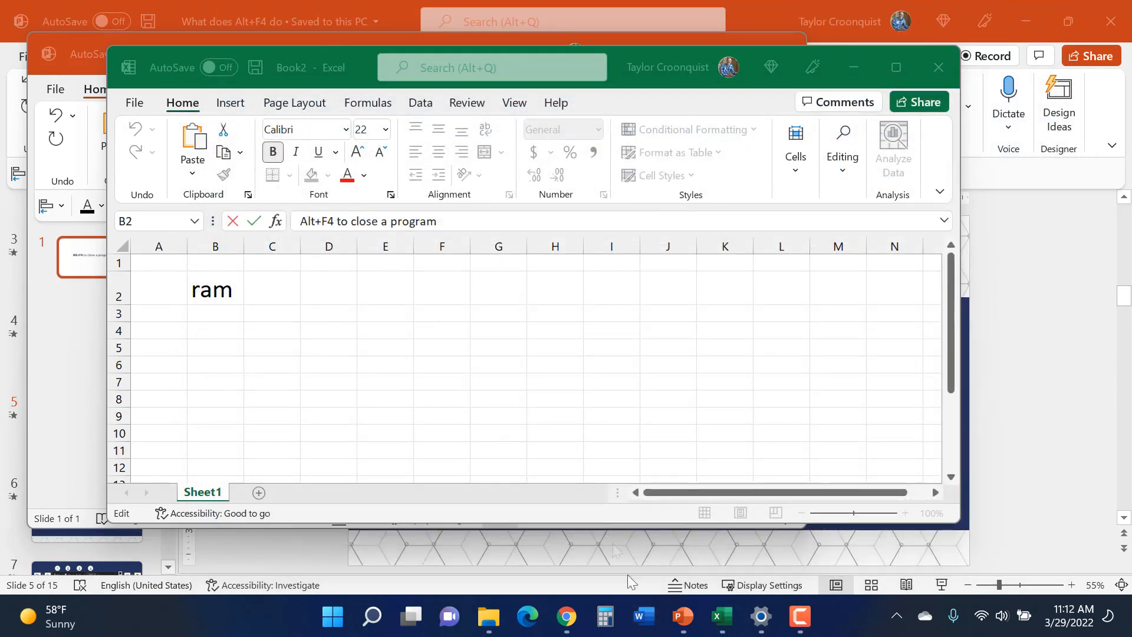
Focus the Book2 workbook, close Excel, and discard changes with Don't Save.
{"action": "left_click", "coordinate": [641, 617]}
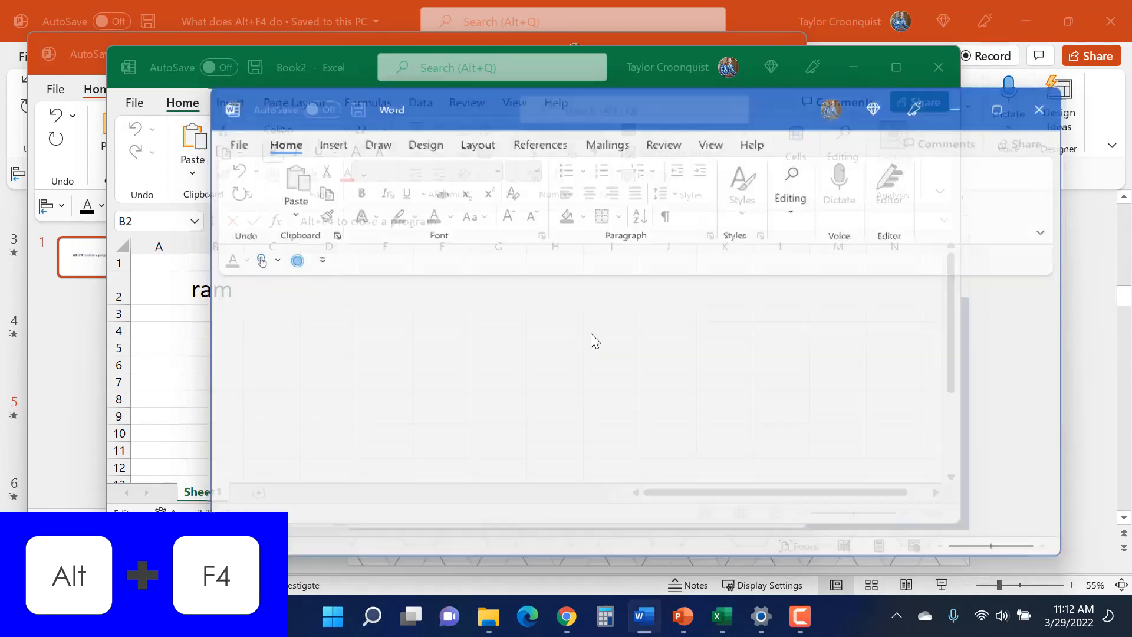
{"action": "key", "text": "Alt+F4"}
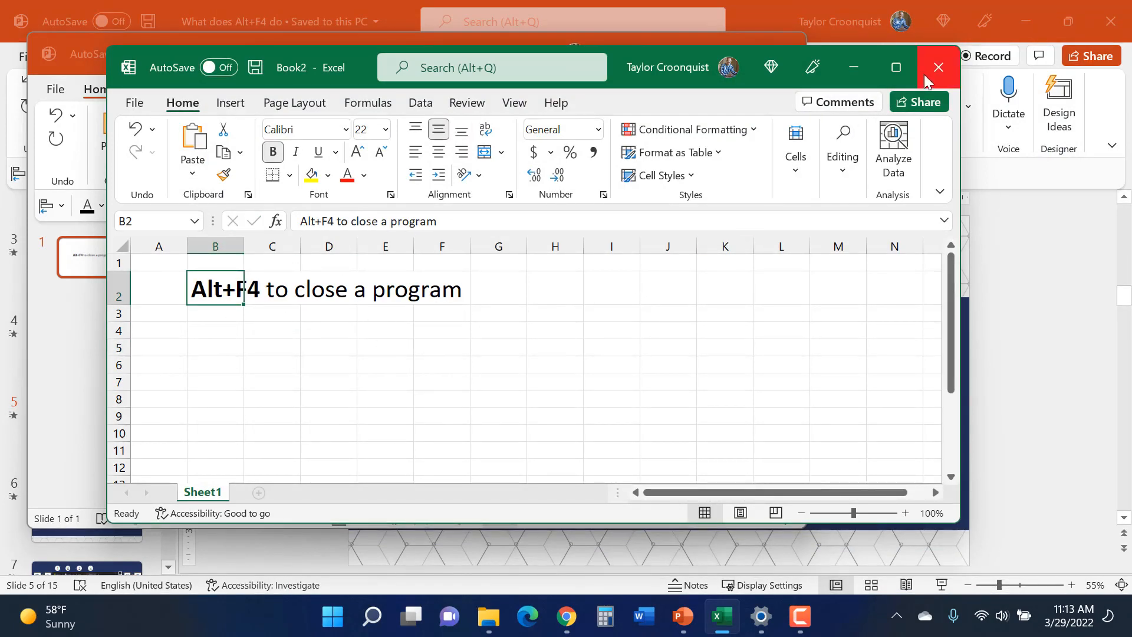
{"action": "left_click", "coordinate": [938, 67]}
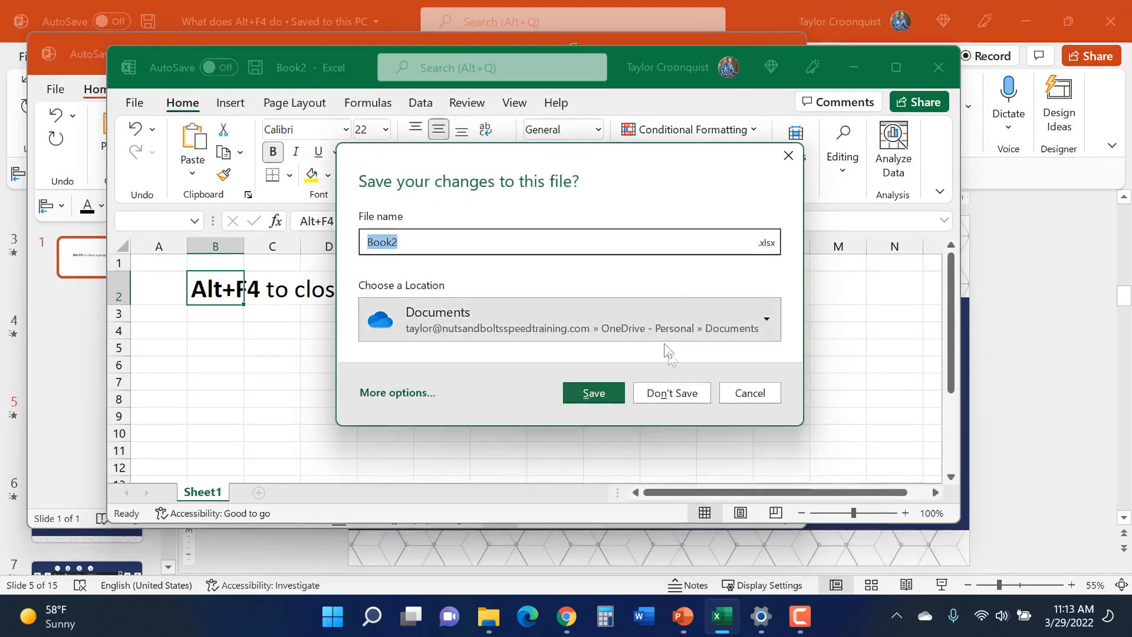
{"action": "mouse_move", "coordinate": [670, 393]}
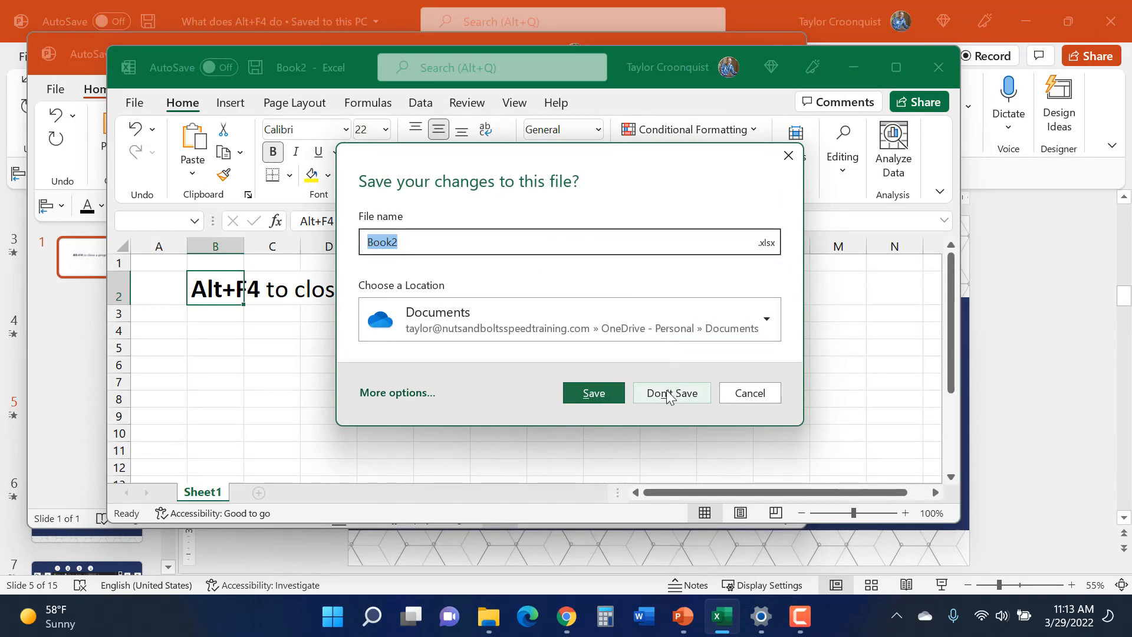
{"action": "left_click", "coordinate": [671, 392]}
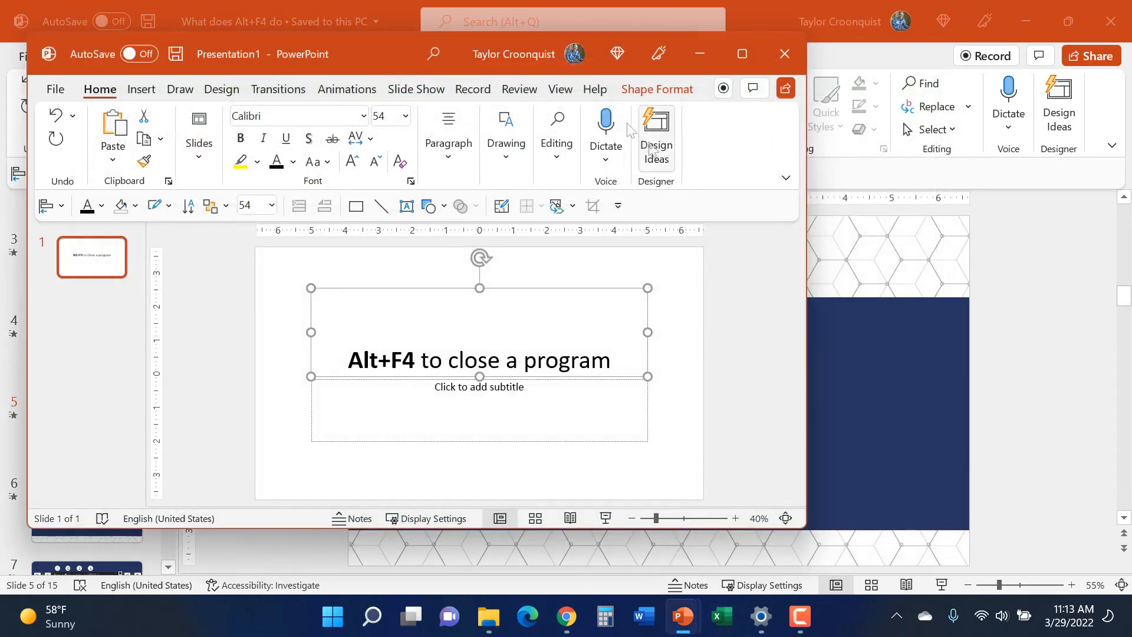
{"action": "mouse_move", "coordinate": [368, 29]}
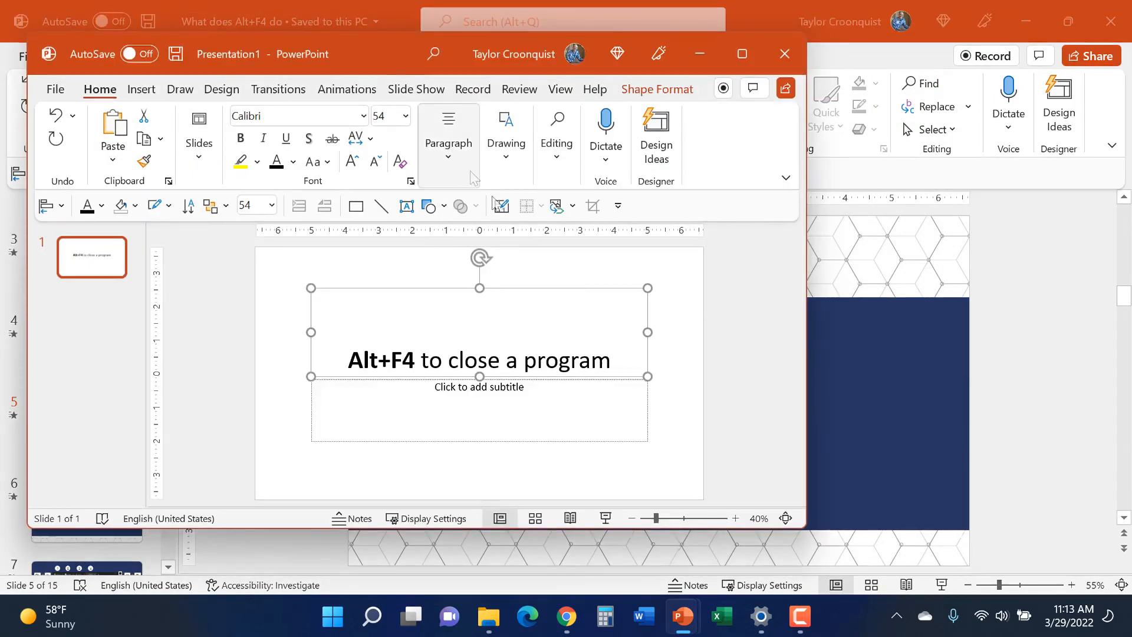
Close Presentation1 with Alt+F4 and choose Don't Save.
{"action": "key", "text": "alt+F4"}
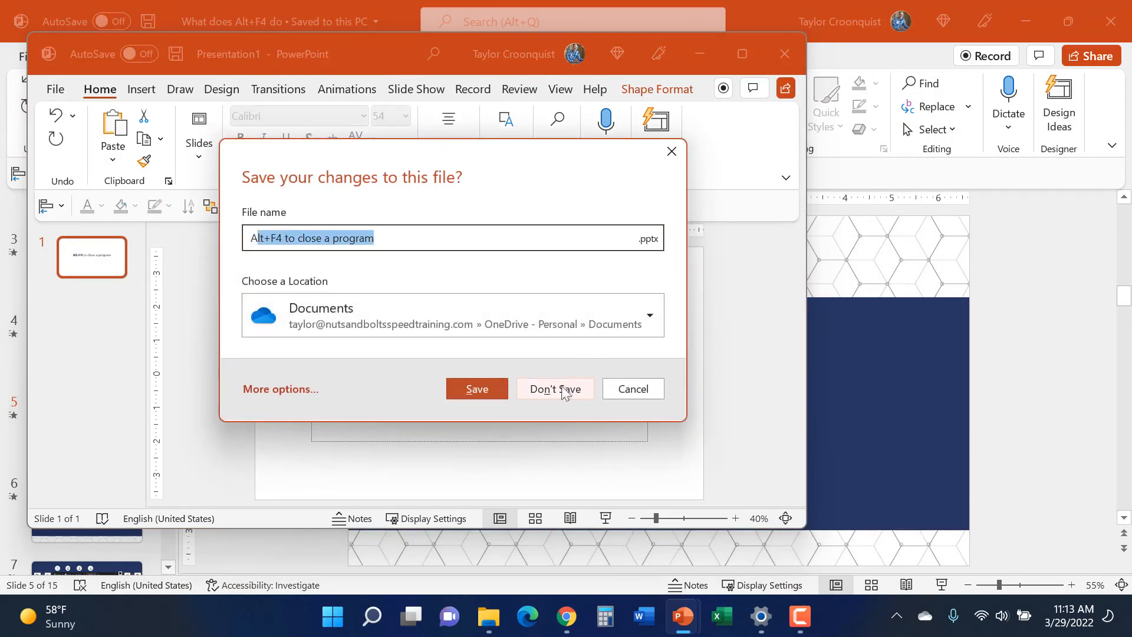
{"action": "left_click", "coordinate": [554, 388]}
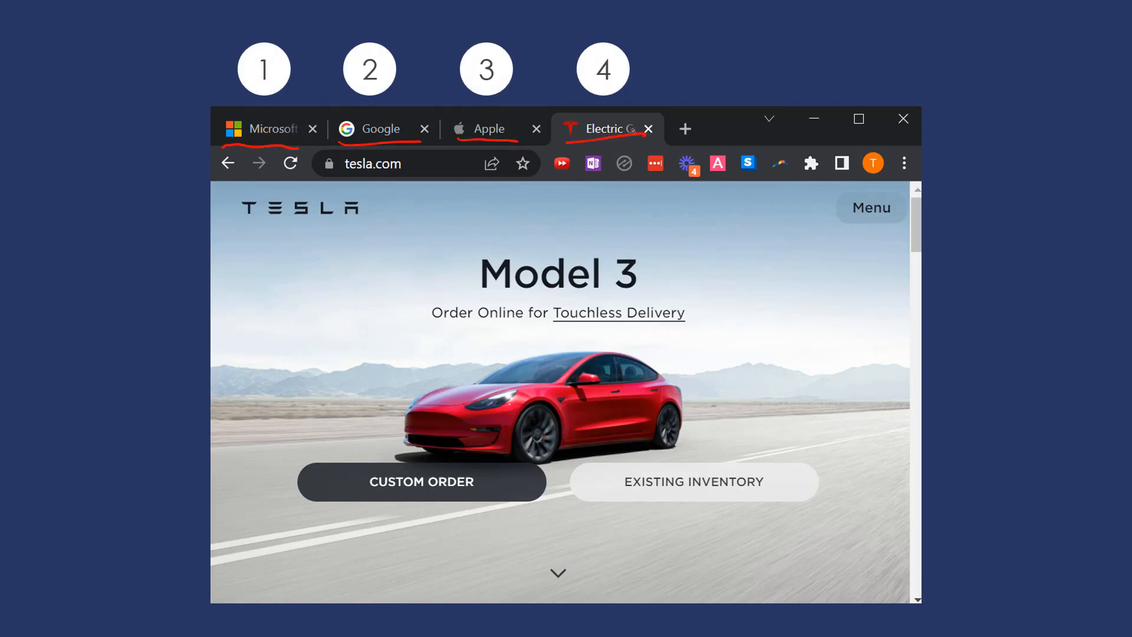
Advance to the Chrome tabs slide and reveal the Ctrl+W / Ctrl+F4 close-tab shortcuts.
{"action": "key", "text": "Ctrl+W"}
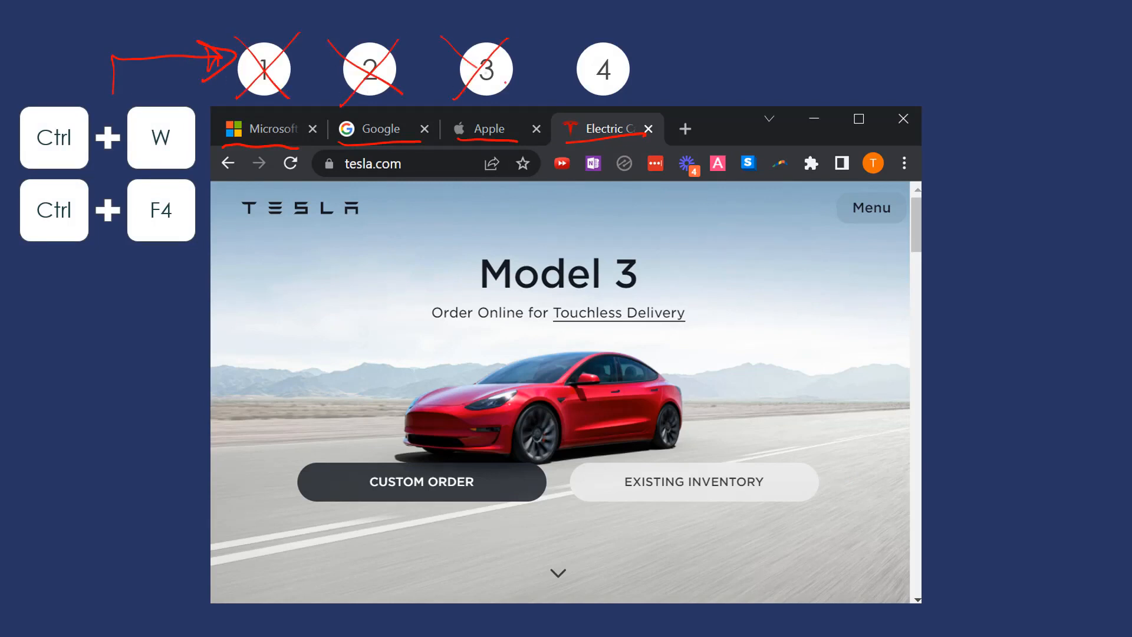
{"action": "key", "text": "ctrl+shift+t"}
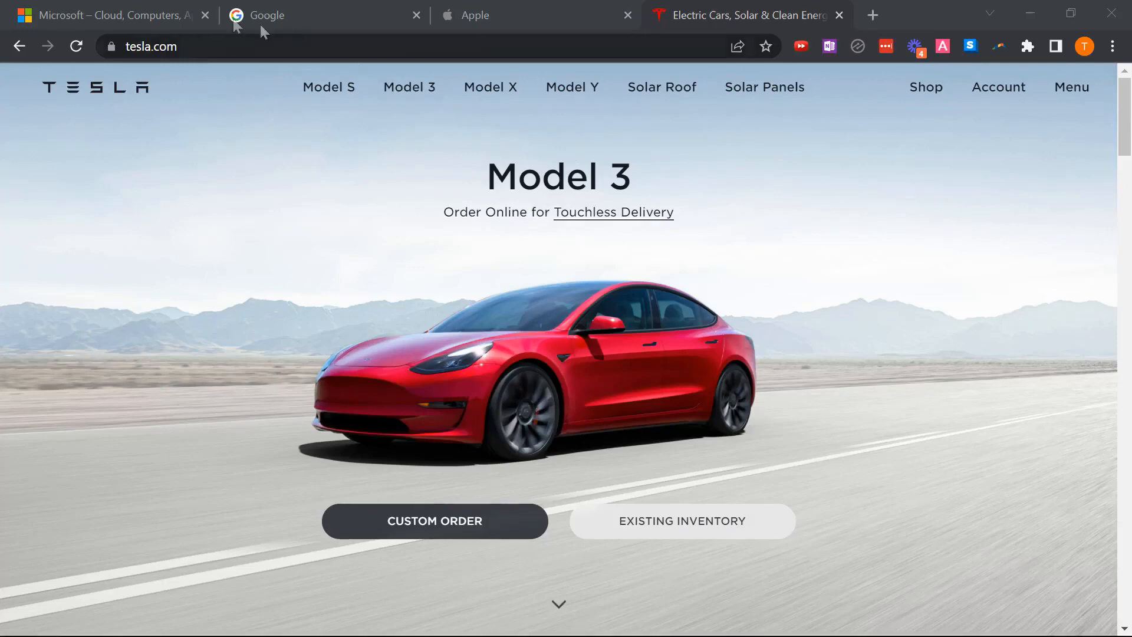
Close the Microsoft and Google tabs with Ctrl+W, then reopen both with Ctrl+Shift+T.
{"action": "left_click", "coordinate": [109, 14]}
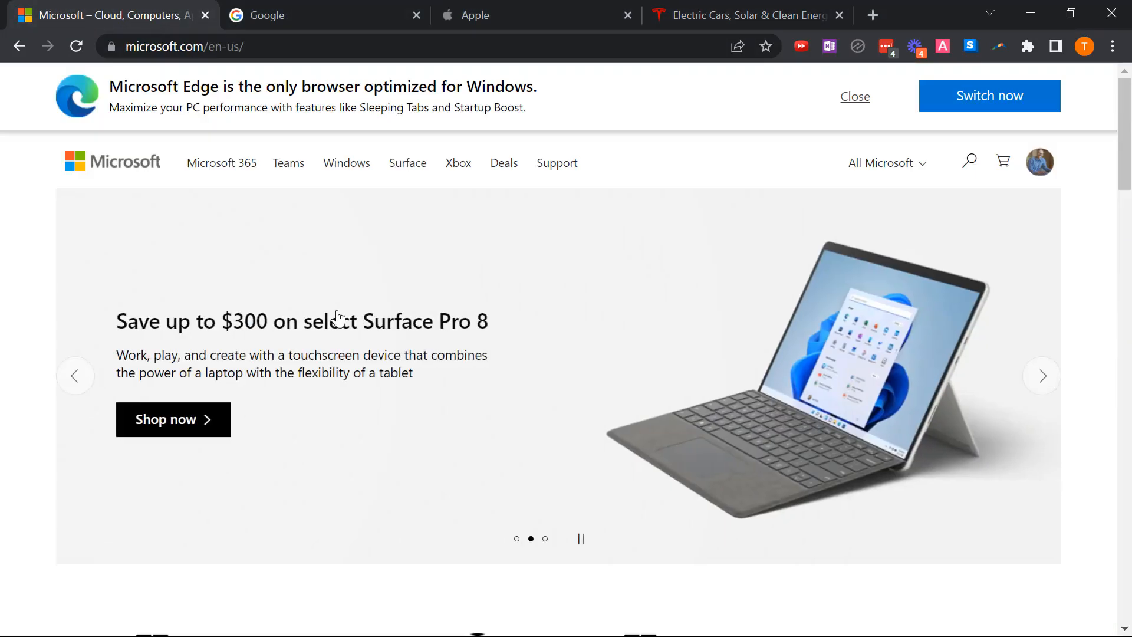
{"action": "left_click", "coordinate": [505, 16]}
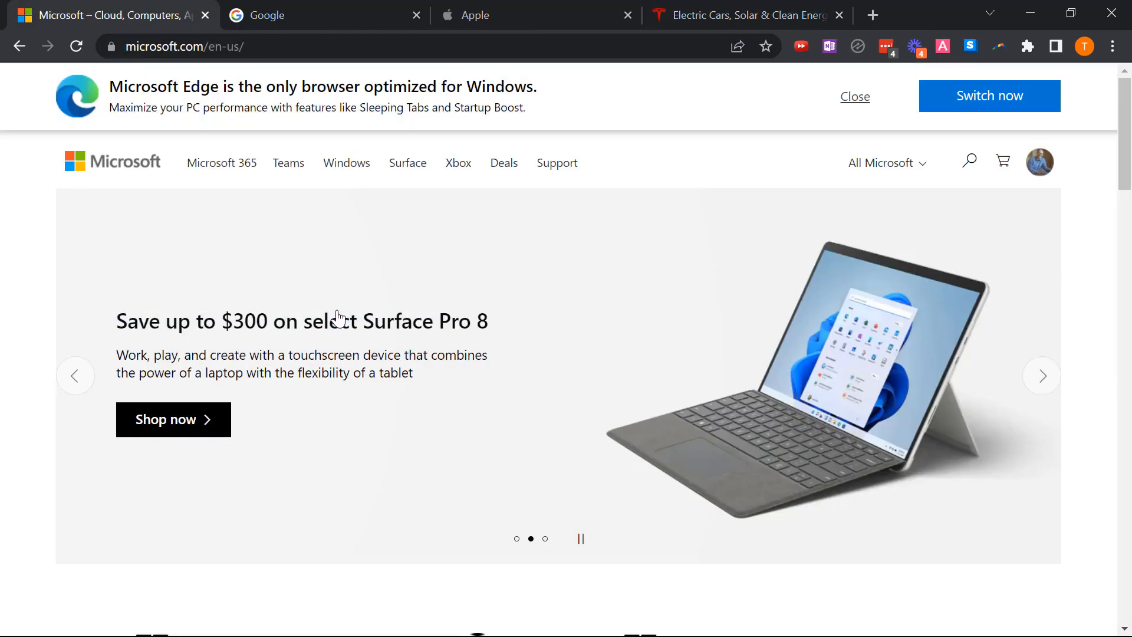
{"action": "key", "text": "ctrl+w"}
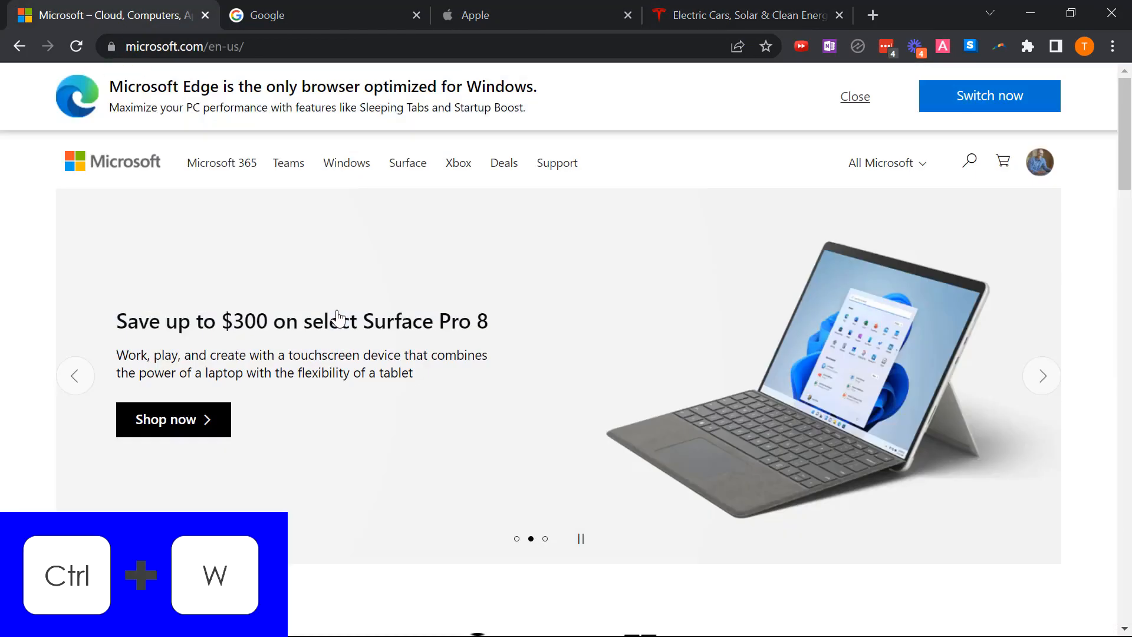
{"action": "key", "text": "ctrl+w"}
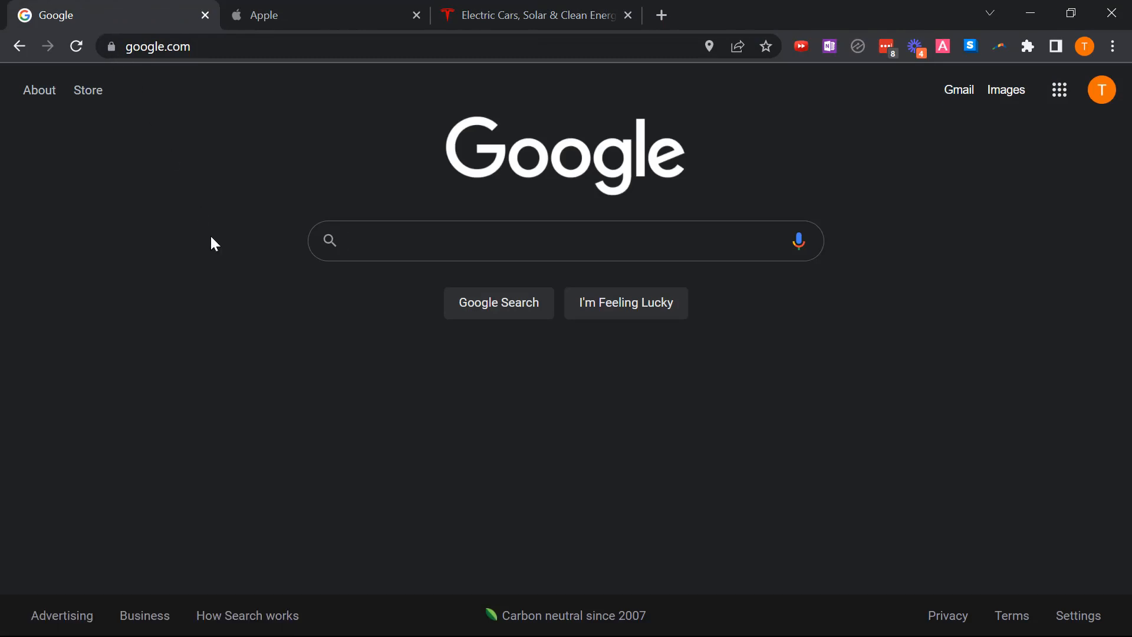
{"action": "key", "text": "ctrl+w"}
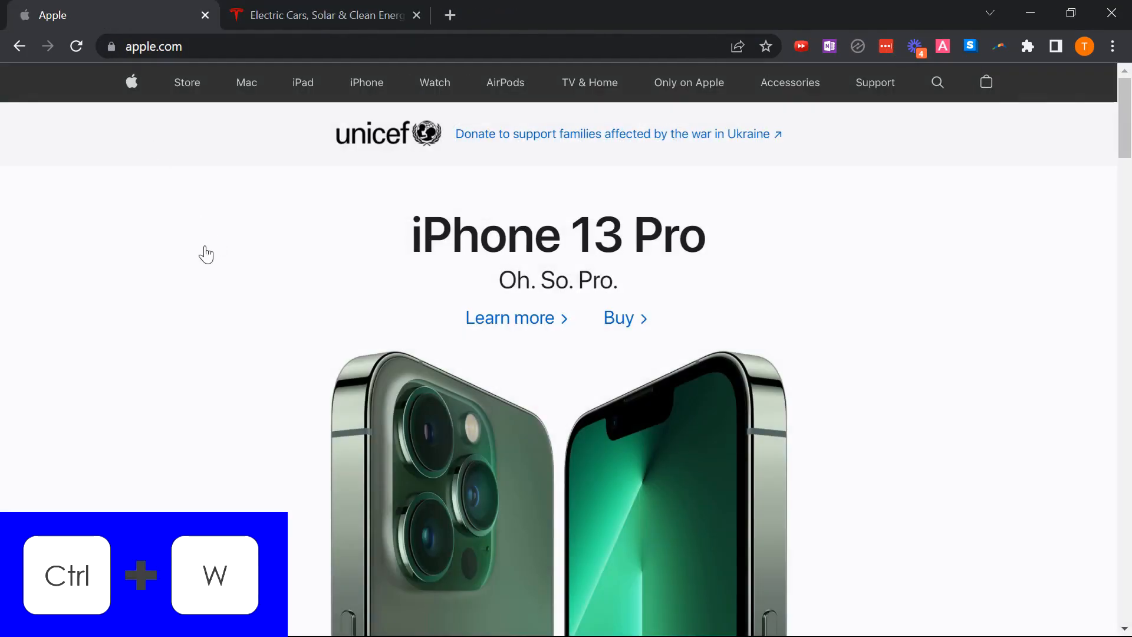
{"action": "key", "text": "Ctrl+Shift+T"}
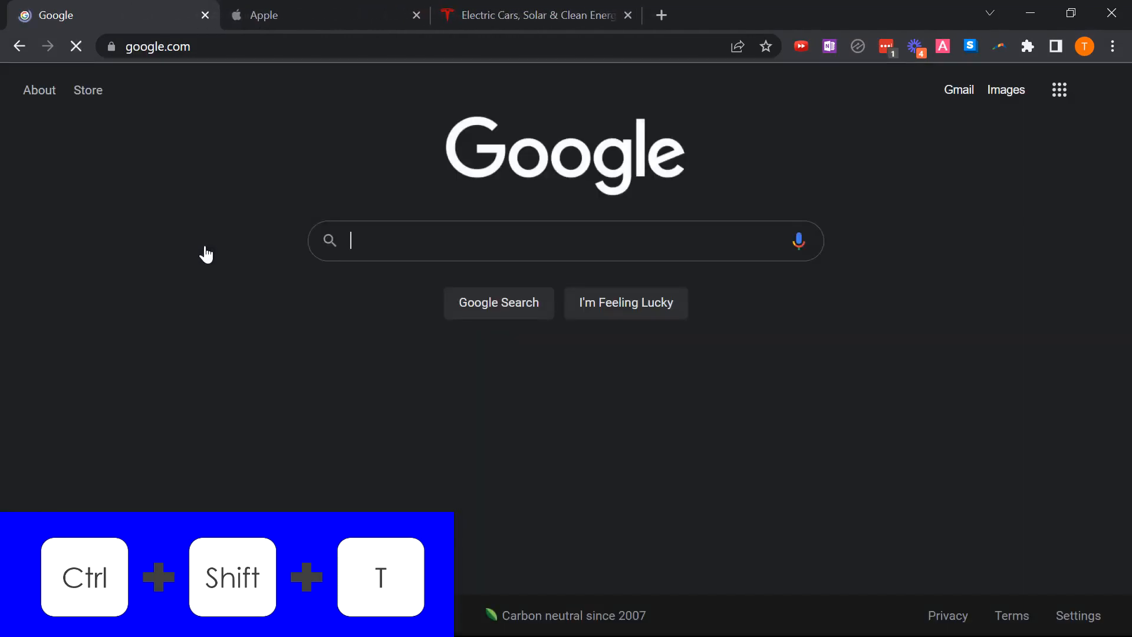
{"action": "key", "text": "Ctrl+Shift+T"}
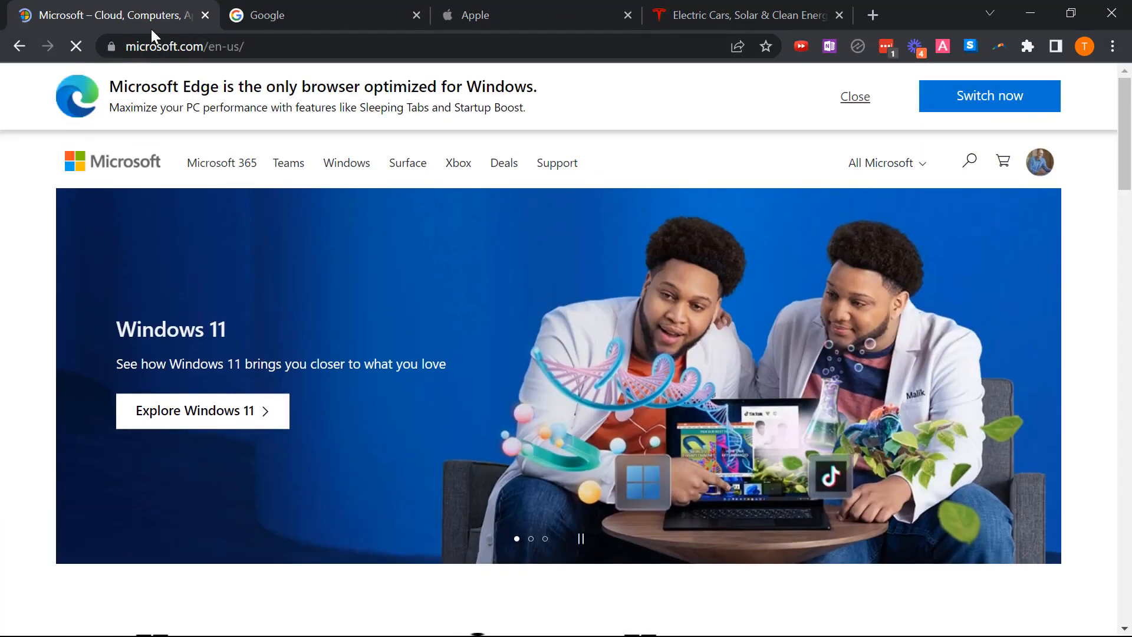
Close the remaining Microsoft tab and the whole Chrome window with Alt+F4.
{"action": "left_click", "coordinate": [205, 14]}
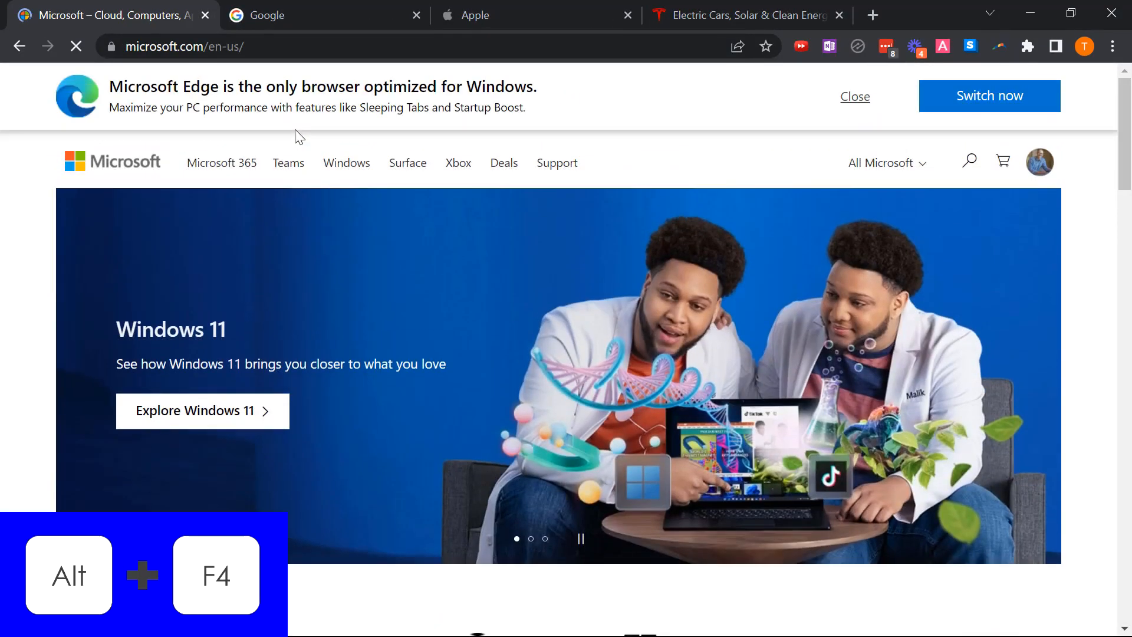
{"action": "key", "text": "Alt+F4"}
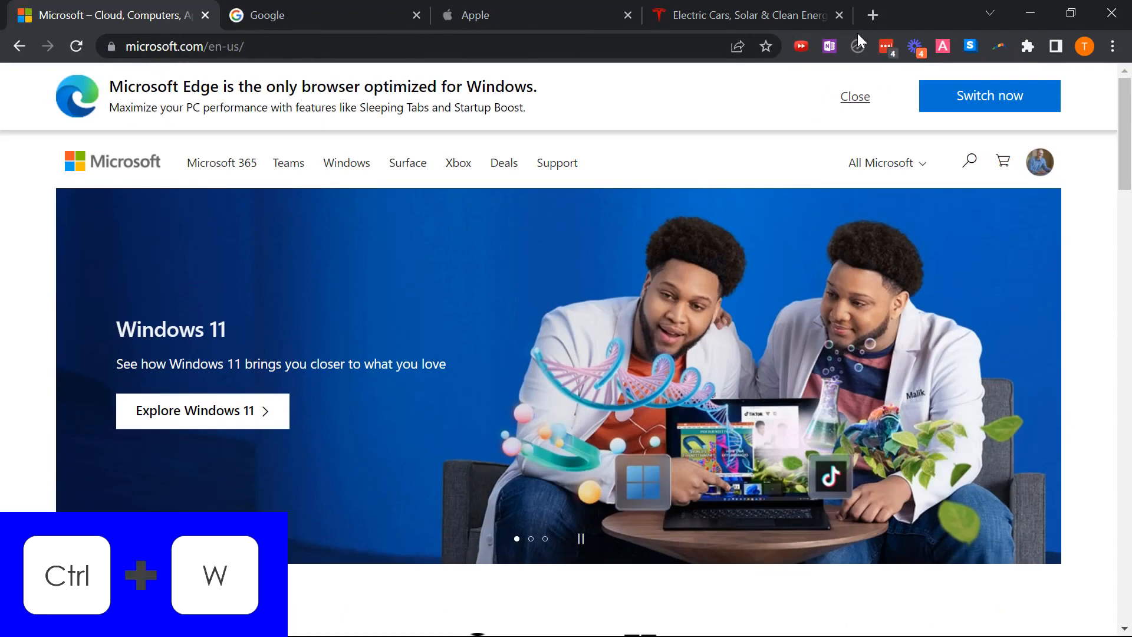
{"action": "key", "text": "ctrl+w"}
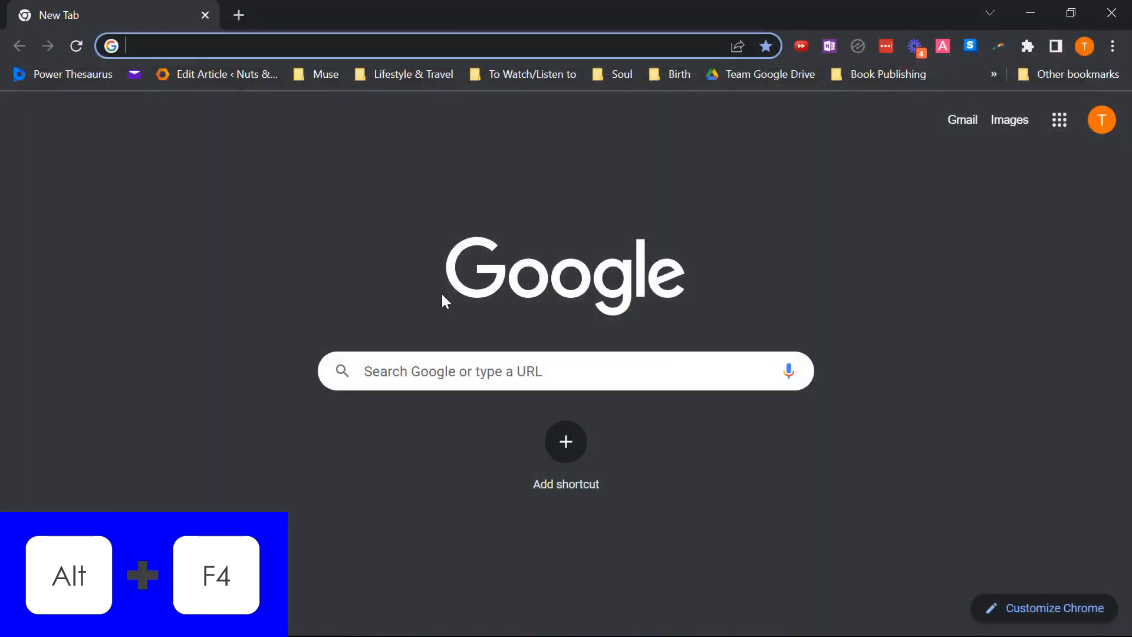
{"action": "key", "text": "Alt+F4"}
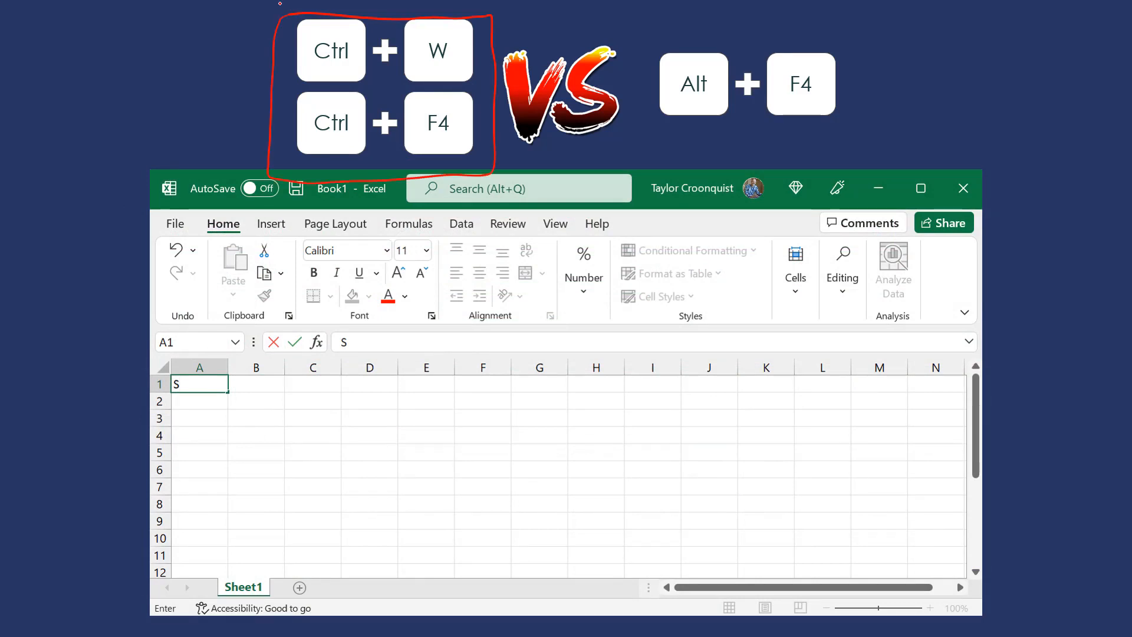
Leave the Ctrl+W vs Alt+F4 slide for the three stacked Excel workbooks demo.
{"action": "key", "text": "ctrl+w"}
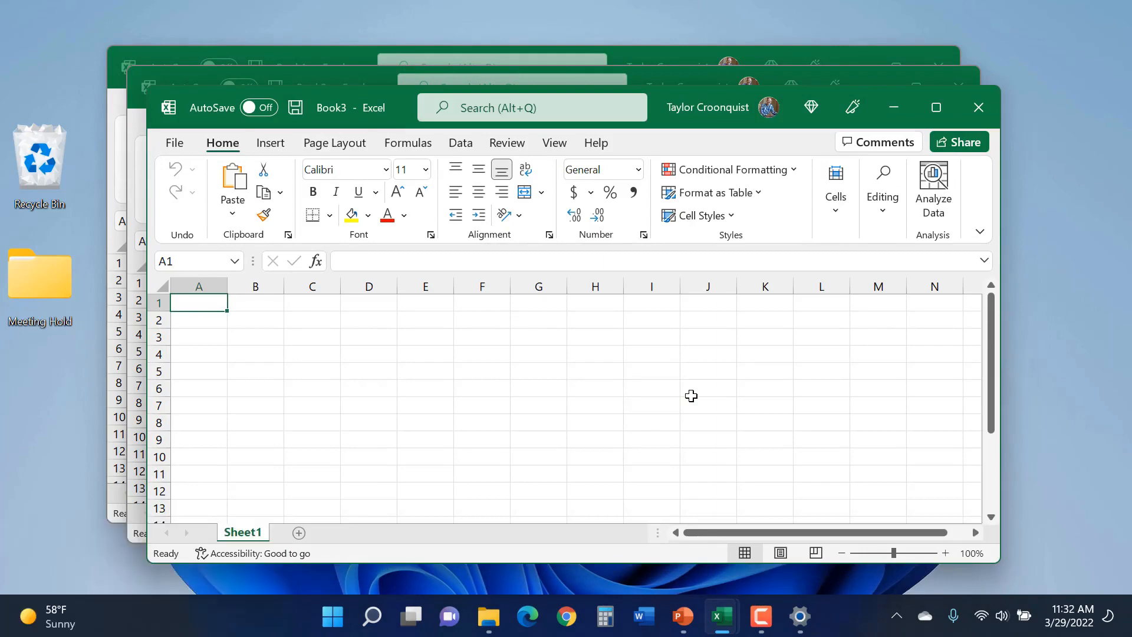
Close Book3 with Ctrl+F4, quit Excel, relaunch it, and close its start screen.
{"action": "left_click", "coordinate": [978, 107]}
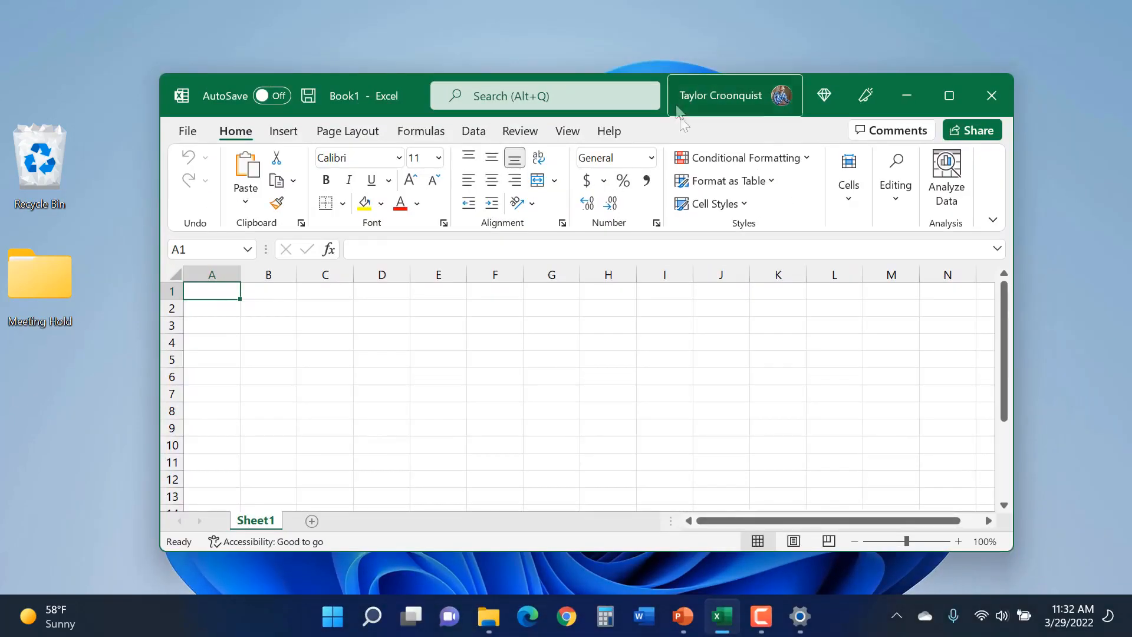
{"action": "key", "text": "Ctrl+F4"}
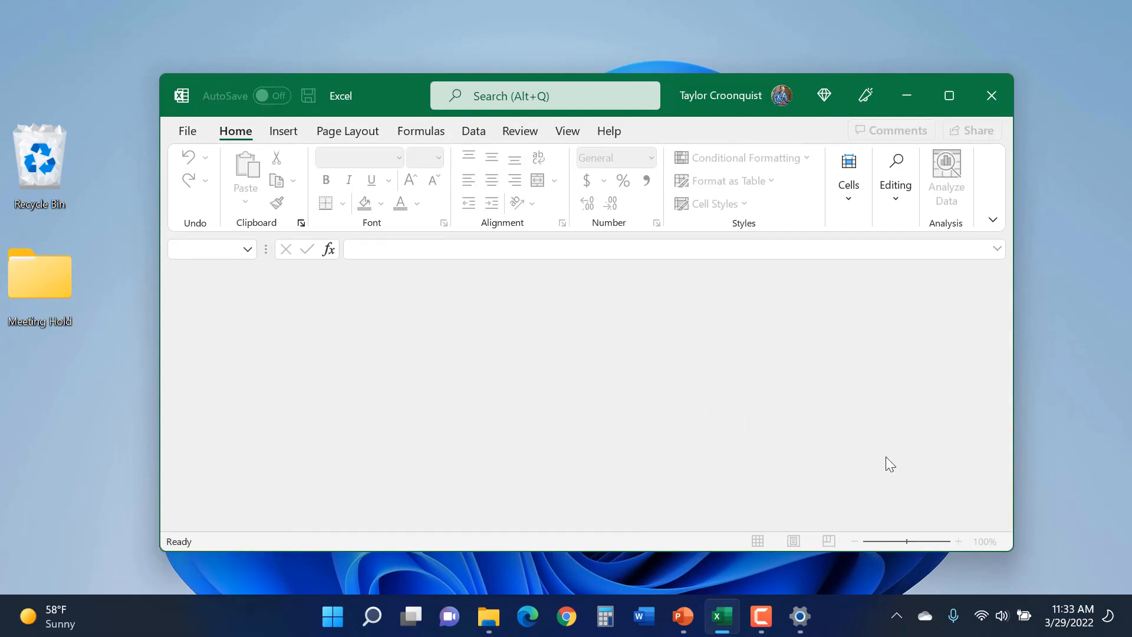
{"action": "mouse_move", "coordinate": [789, 354]}
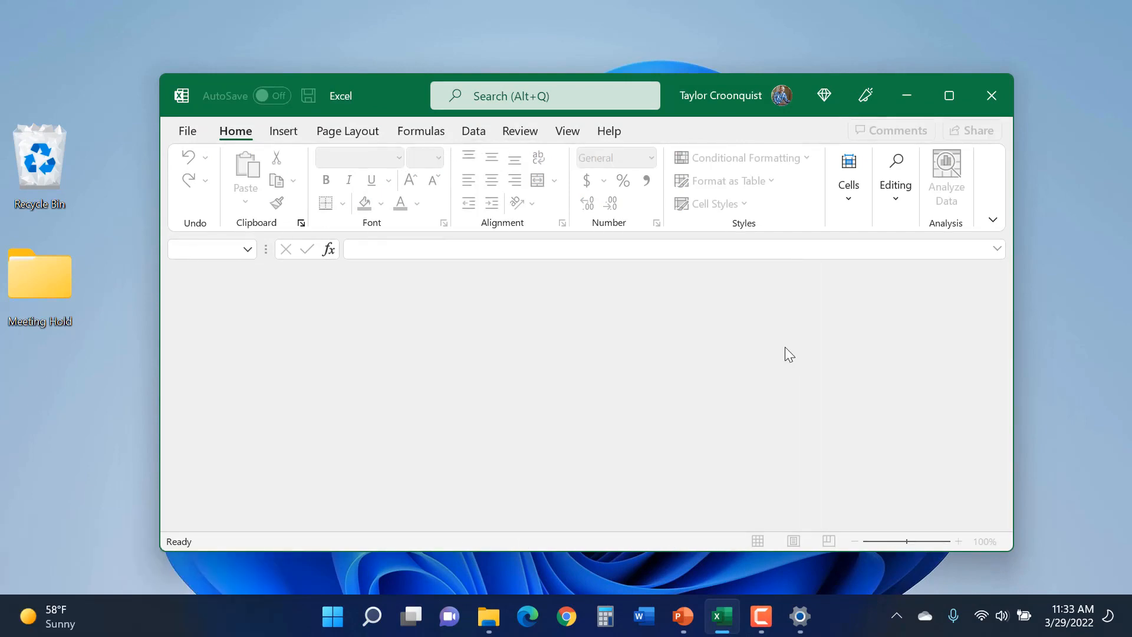
{"action": "key", "text": "Alt+F4"}
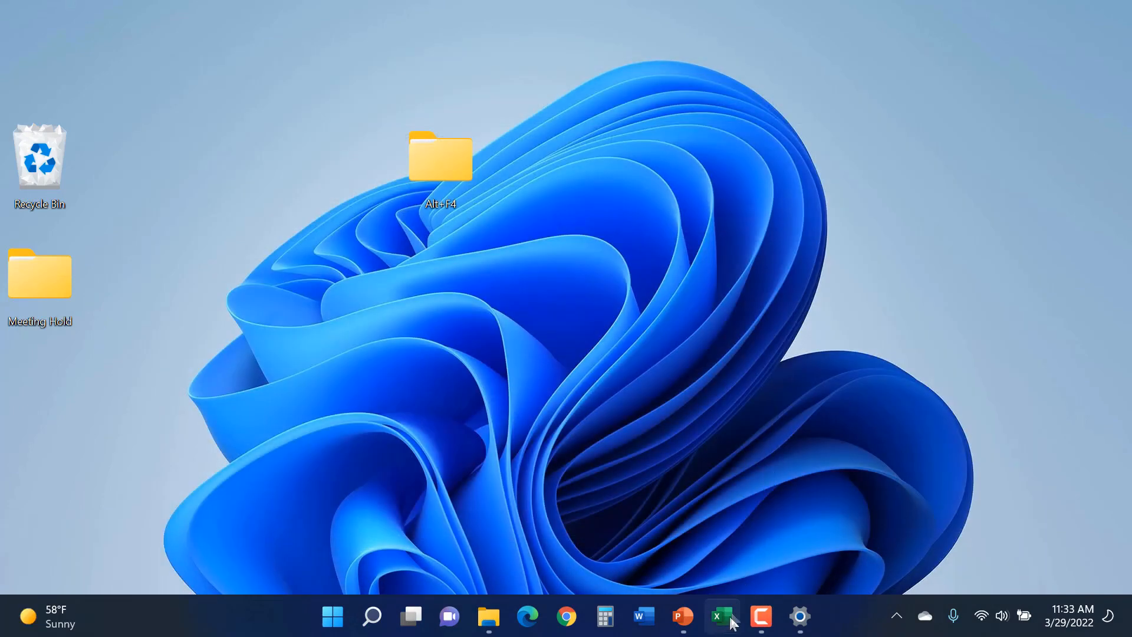
{"action": "left_click", "coordinate": [721, 616]}
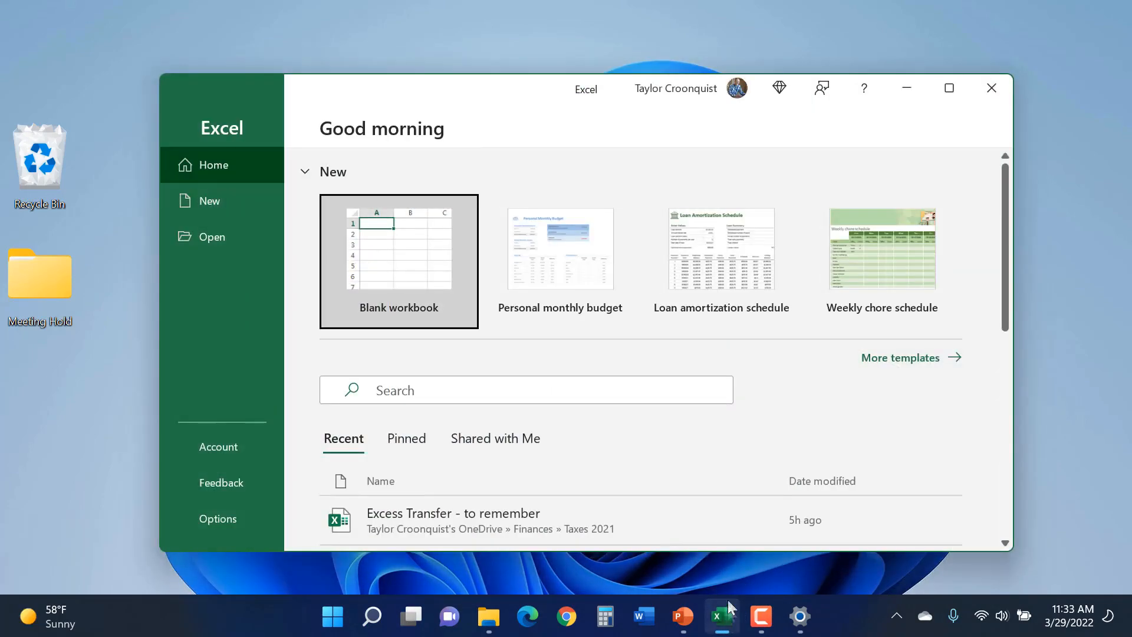
{"action": "key", "text": "alt+F4"}
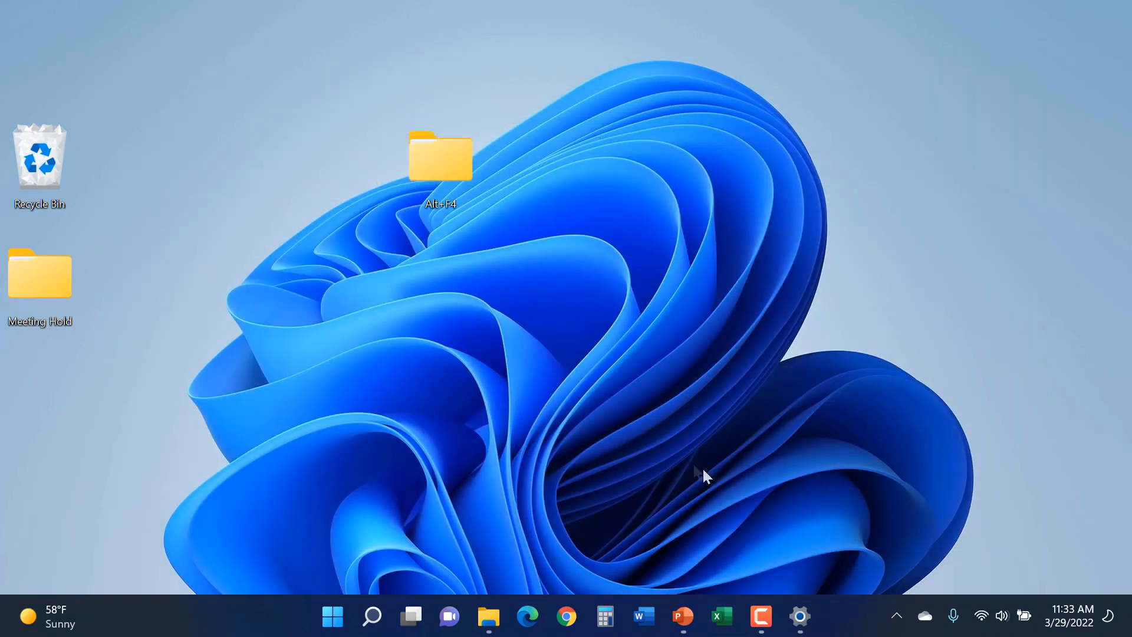
{"action": "mouse_move", "coordinate": [721, 617]}
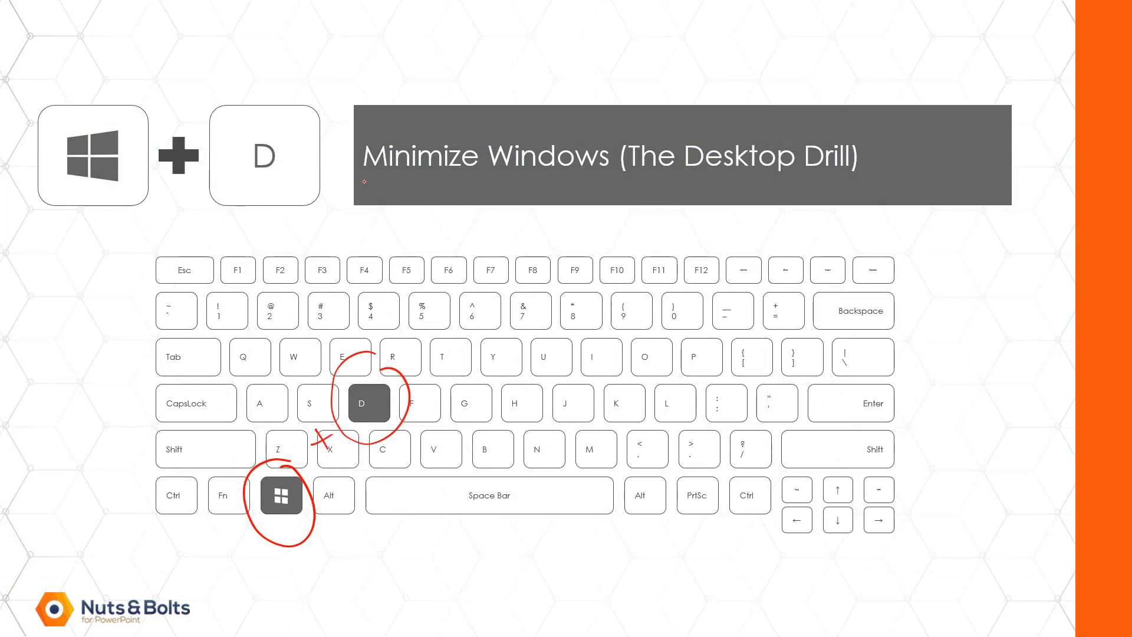
Circle the Windows and D keys on the Desktop Drill slide with the pen.
{"action": "left_click_drag", "start_coordinate": [364, 182], "coordinate": [707, 193]}
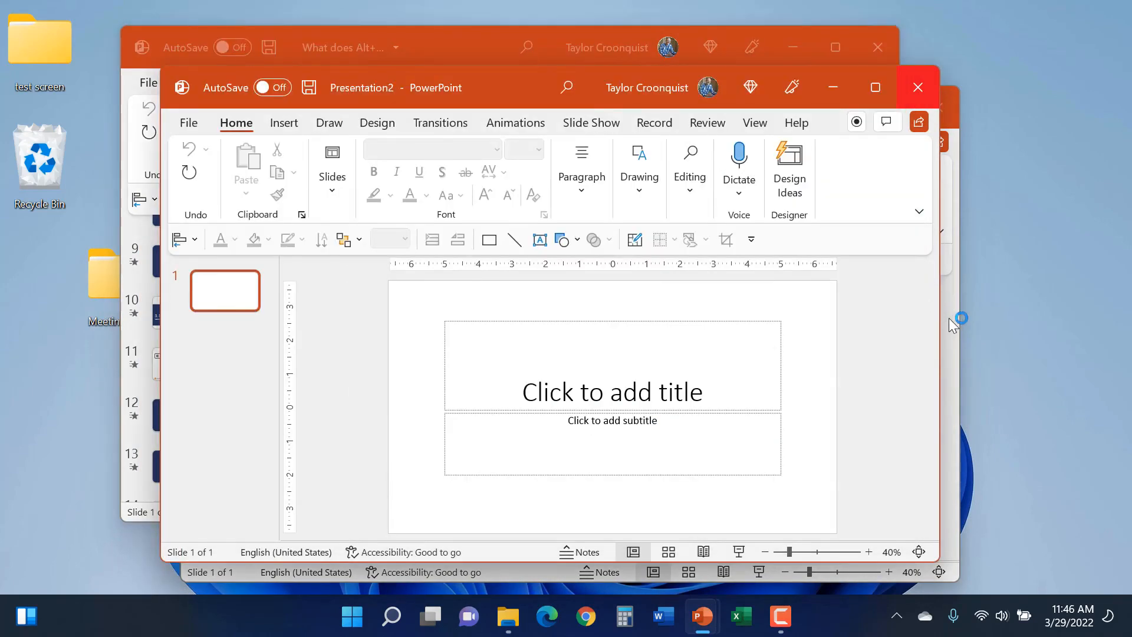
Minimize all windows with Win+D and expand the Shut Down Windows action list.
{"action": "key", "text": "Win+D"}
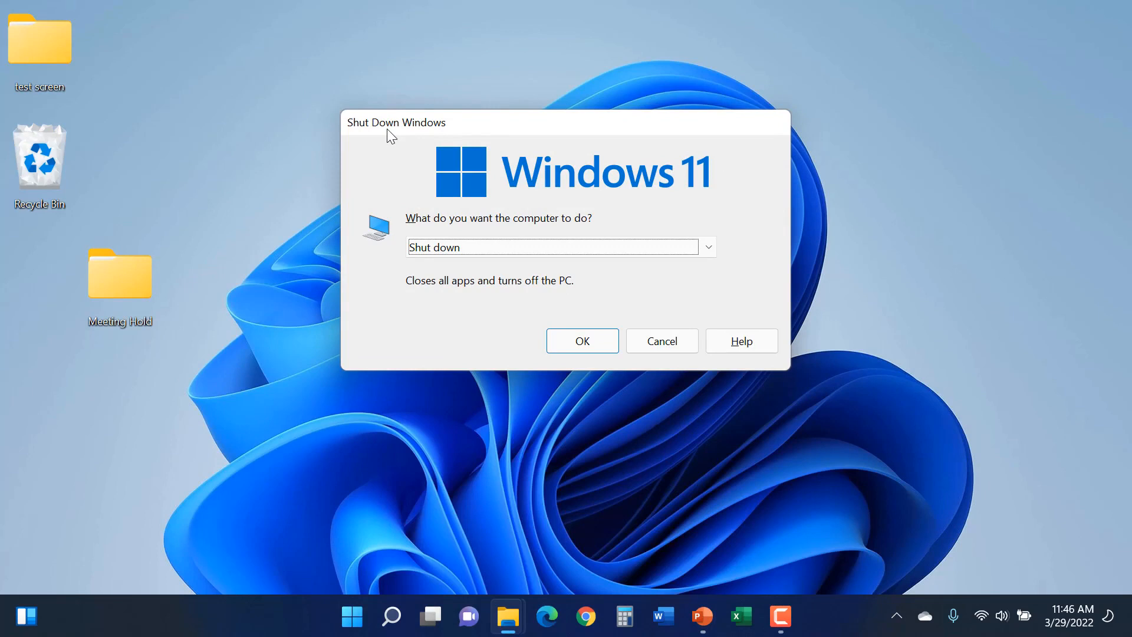
{"action": "mouse_move", "coordinate": [512, 206]}
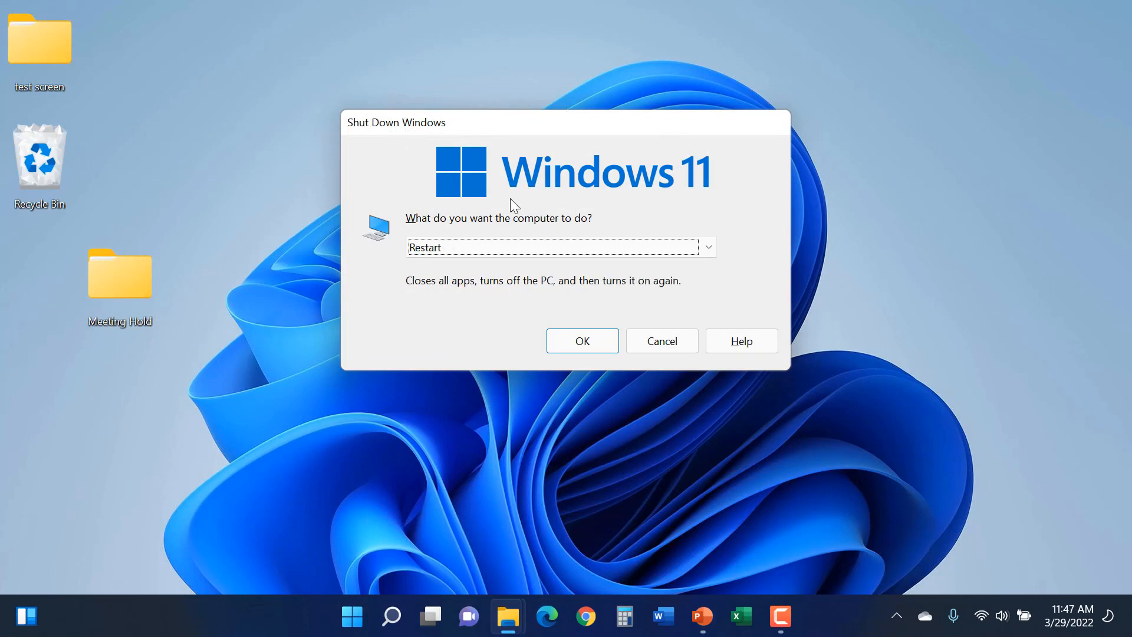
{"action": "left_click", "coordinate": [707, 247]}
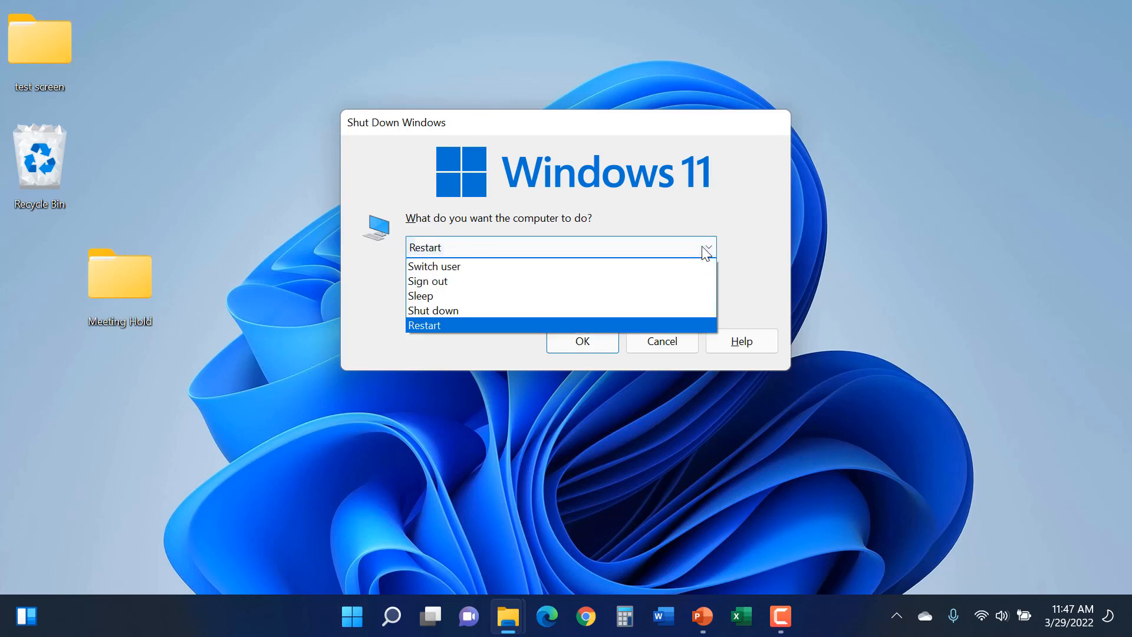
{"action": "mouse_move", "coordinate": [654, 296]}
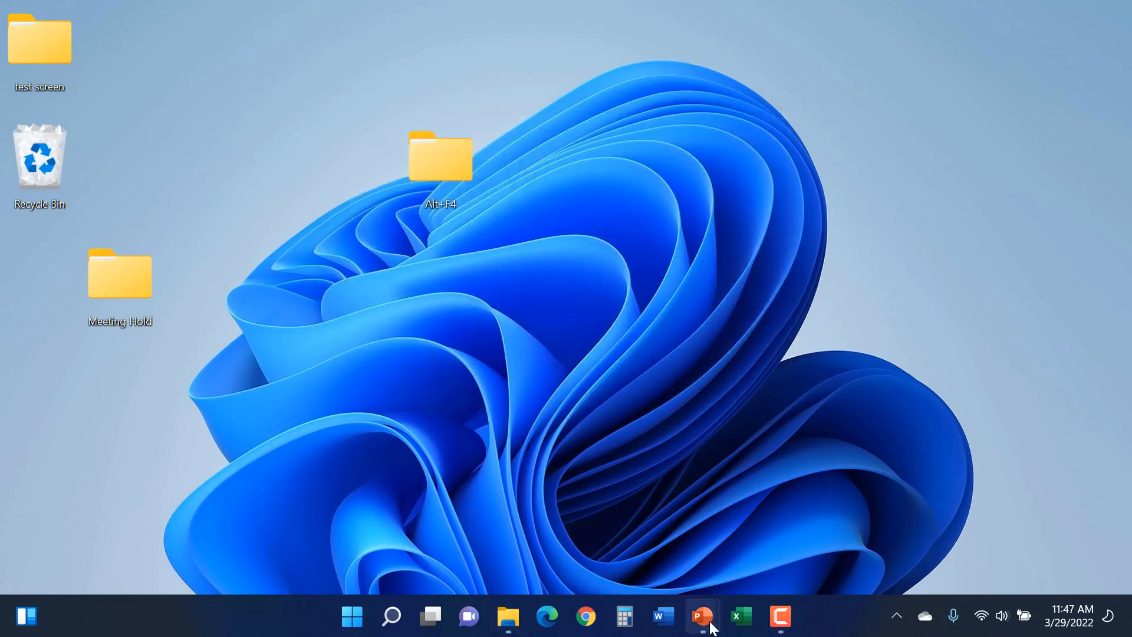
Restore PowerPoint from the taskbar, close the blank presentation, and reveal the desktop.
{"action": "left_click", "coordinate": [701, 617]}
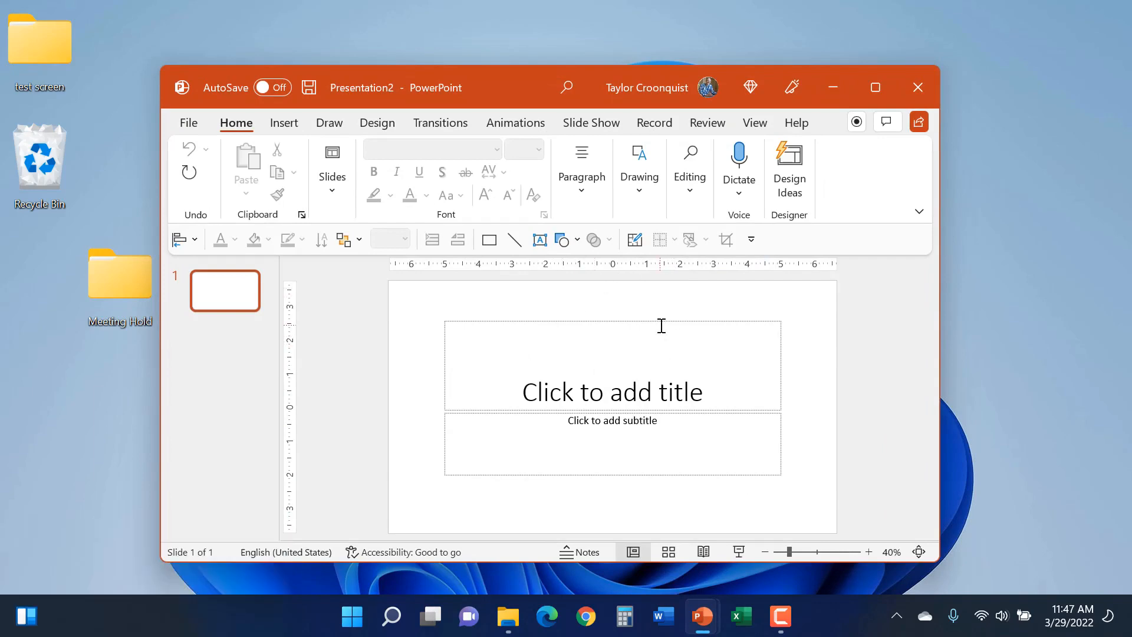
{"action": "key", "text": "alt+F4"}
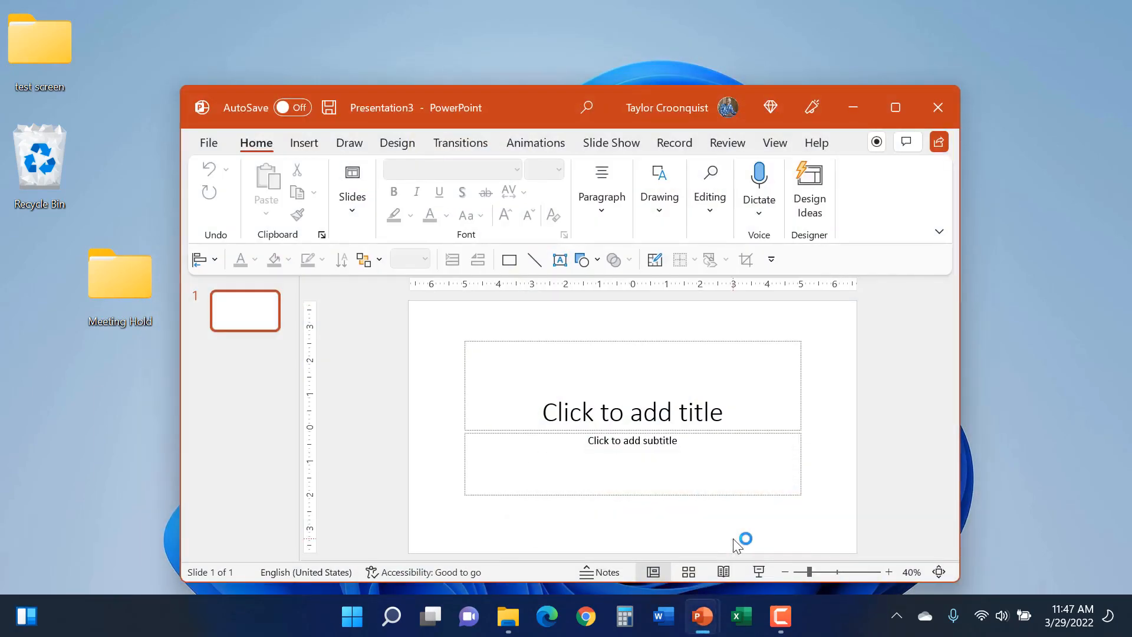
{"action": "key", "text": "Win+D"}
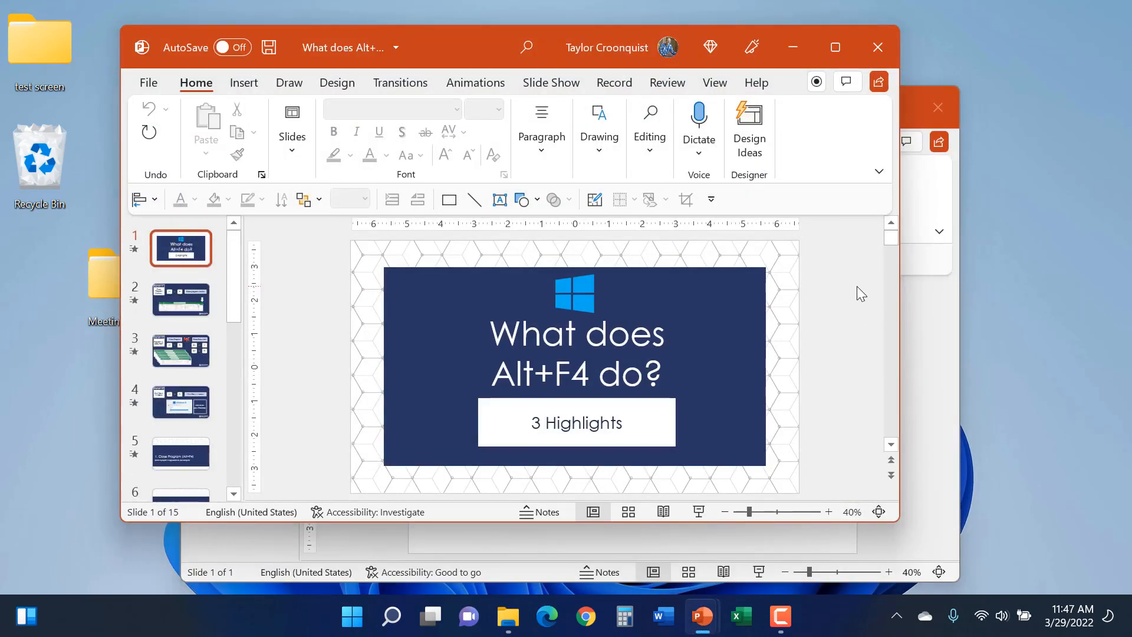
Use Alt+F4 on the desktop to bring up Shut Down Windows with Shut down selected.
{"action": "key", "text": "alt+f4"}
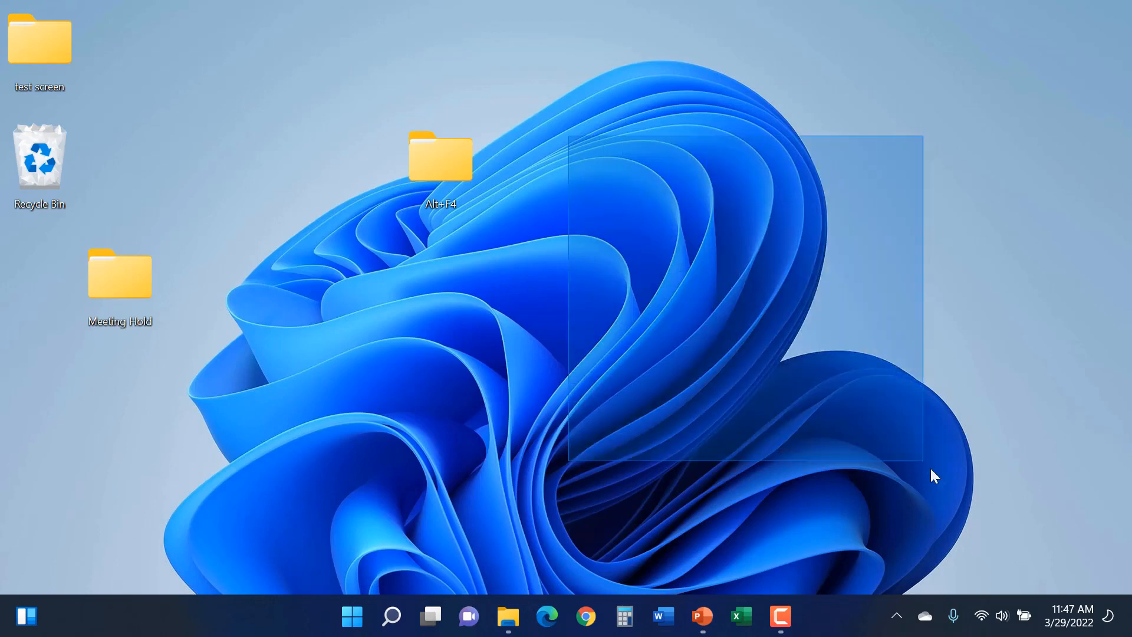
{"action": "key", "text": "Alt+F4"}
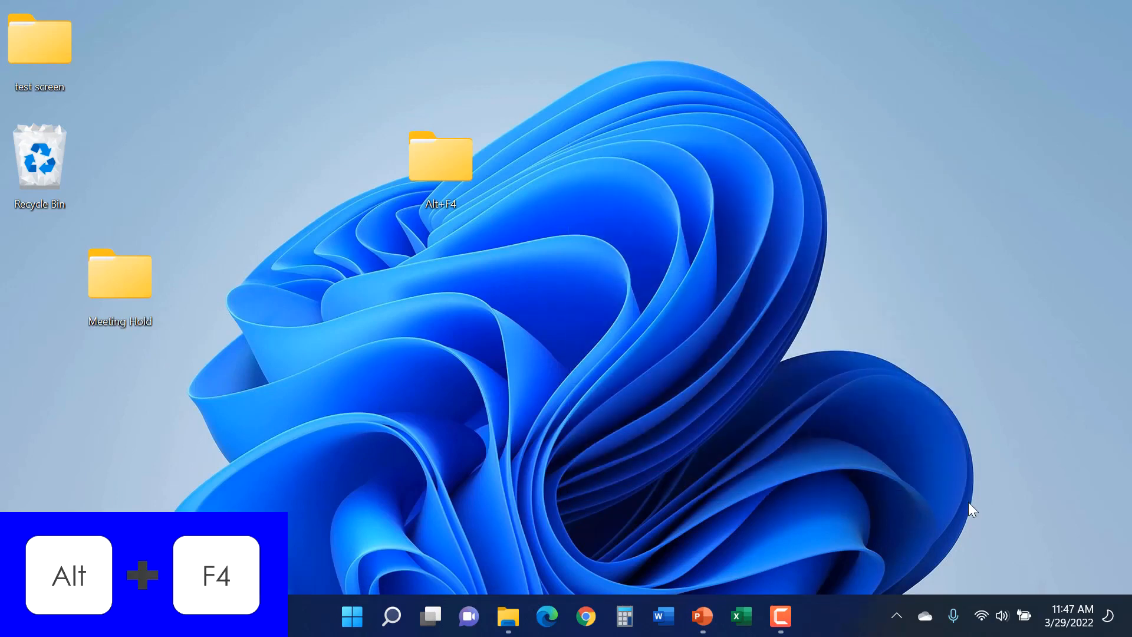
{"action": "key", "text": "Alt+F4"}
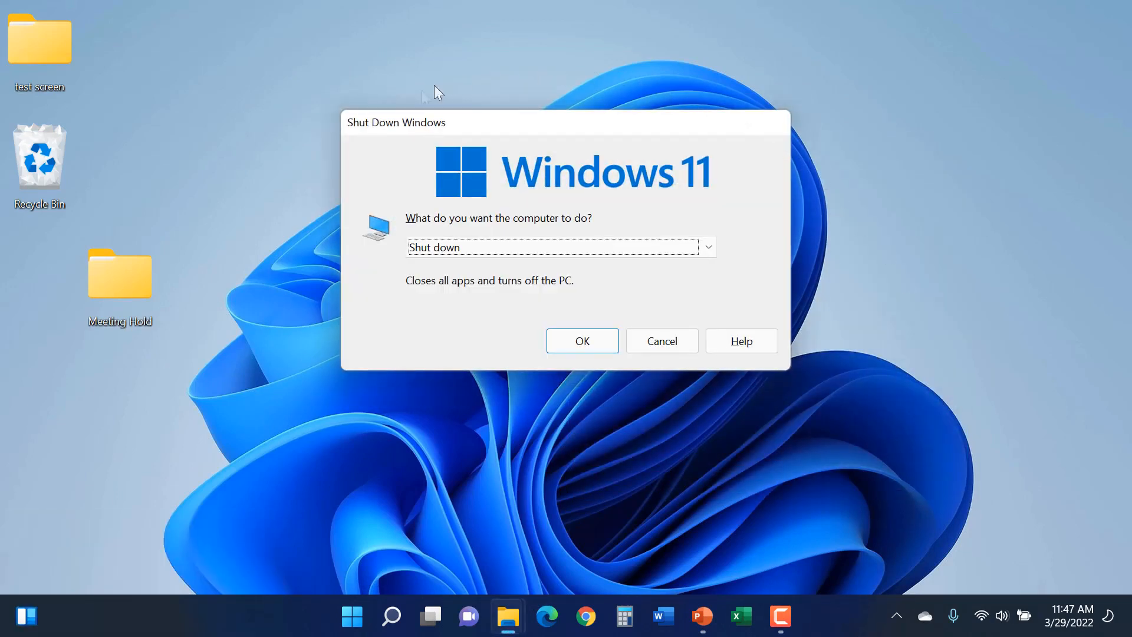